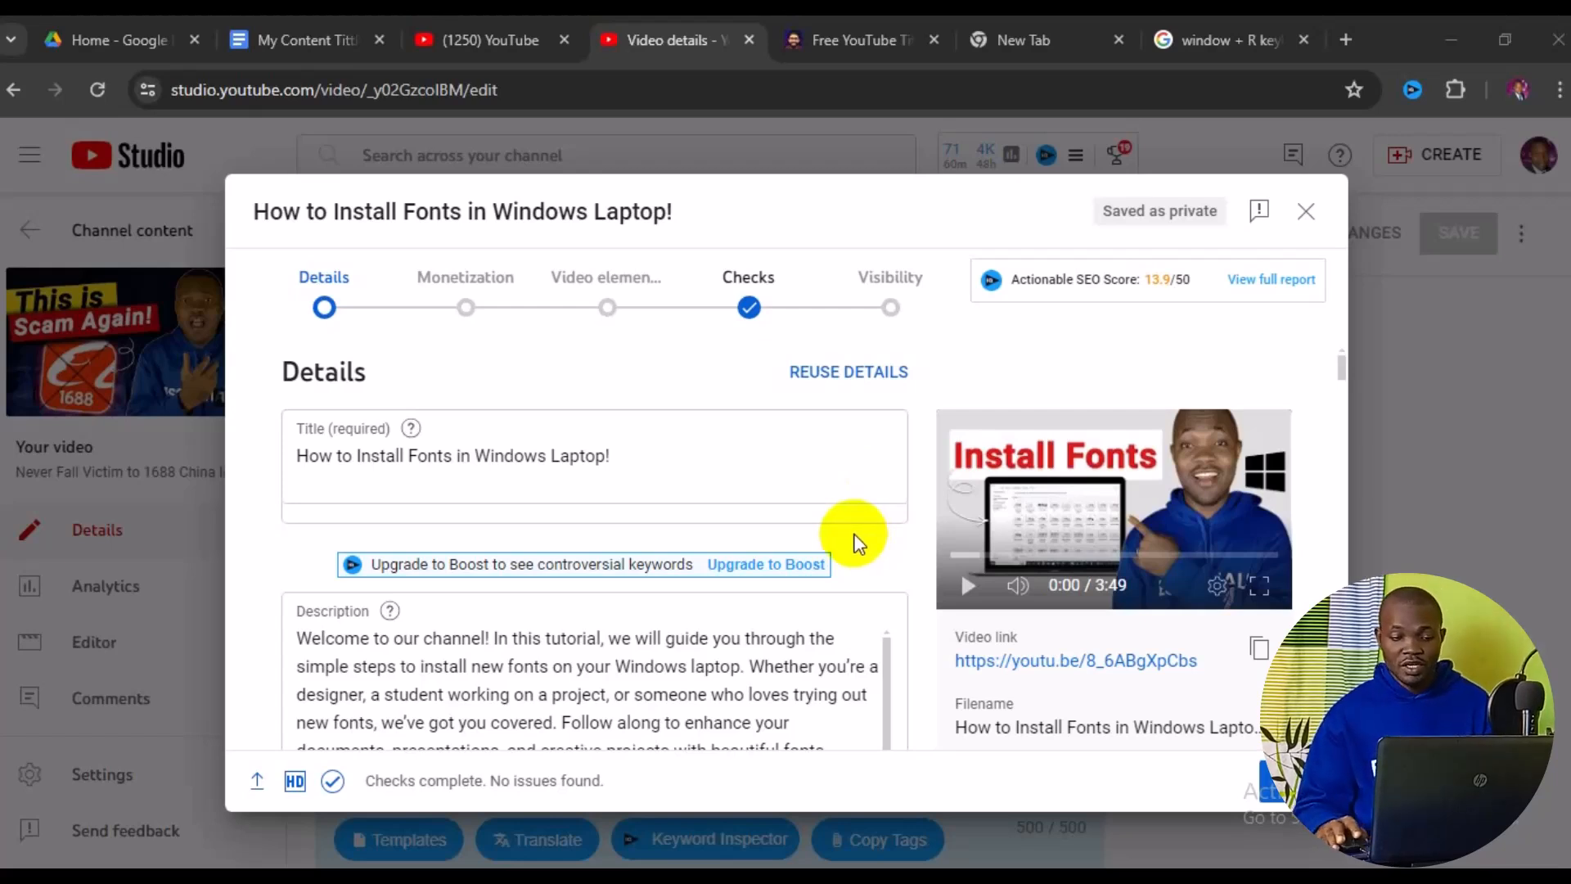
Reach the video's Playlists field and reveal the new-playlist creation options
scroll("down", 3)
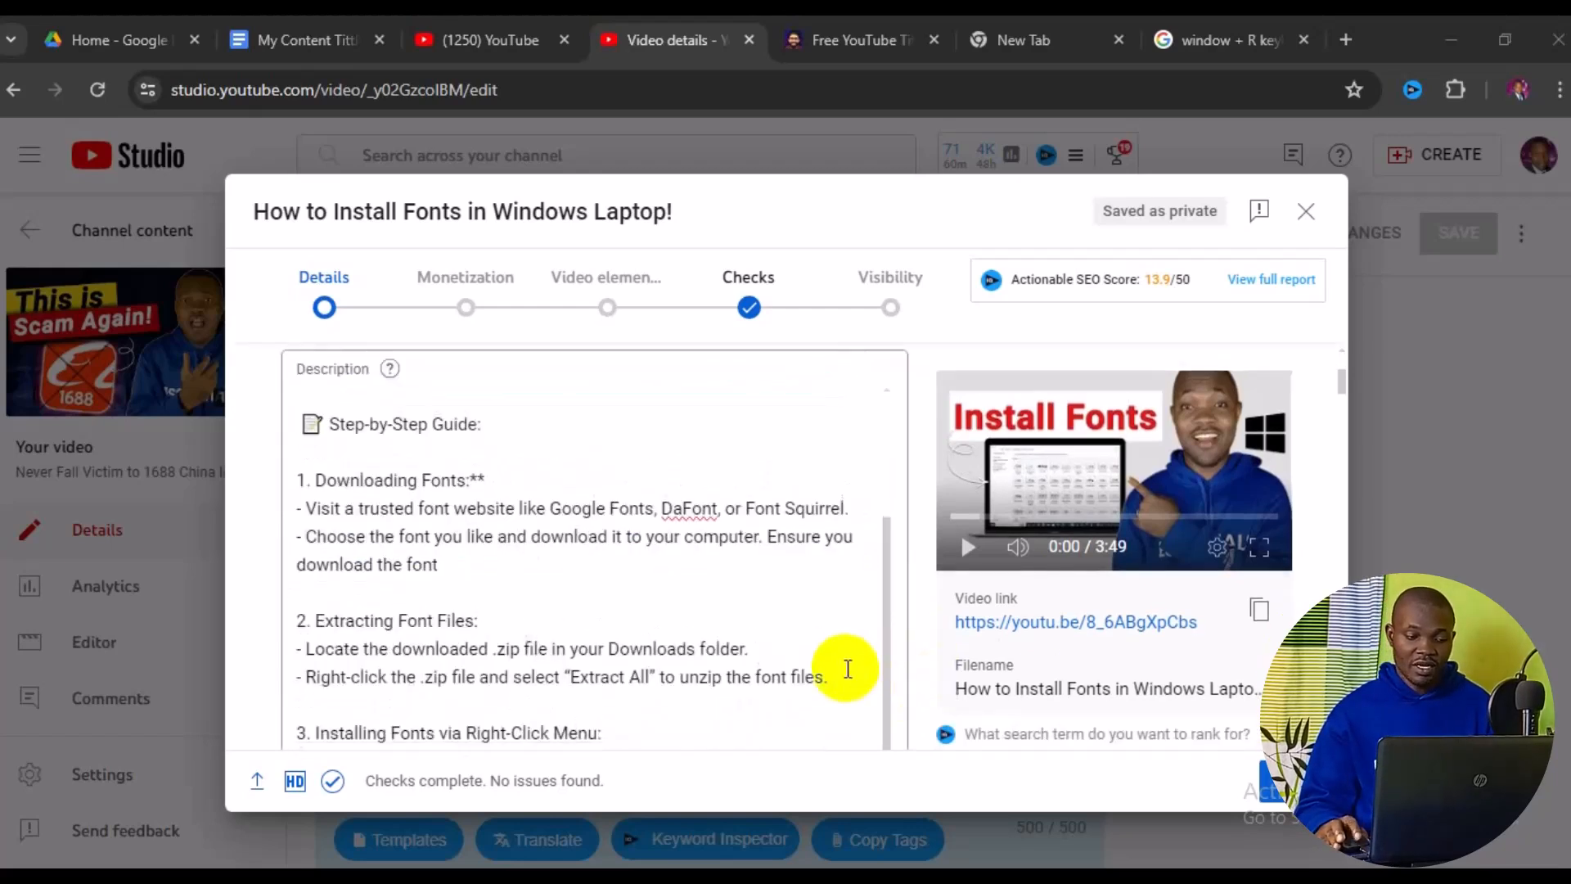
scroll("down", 3)
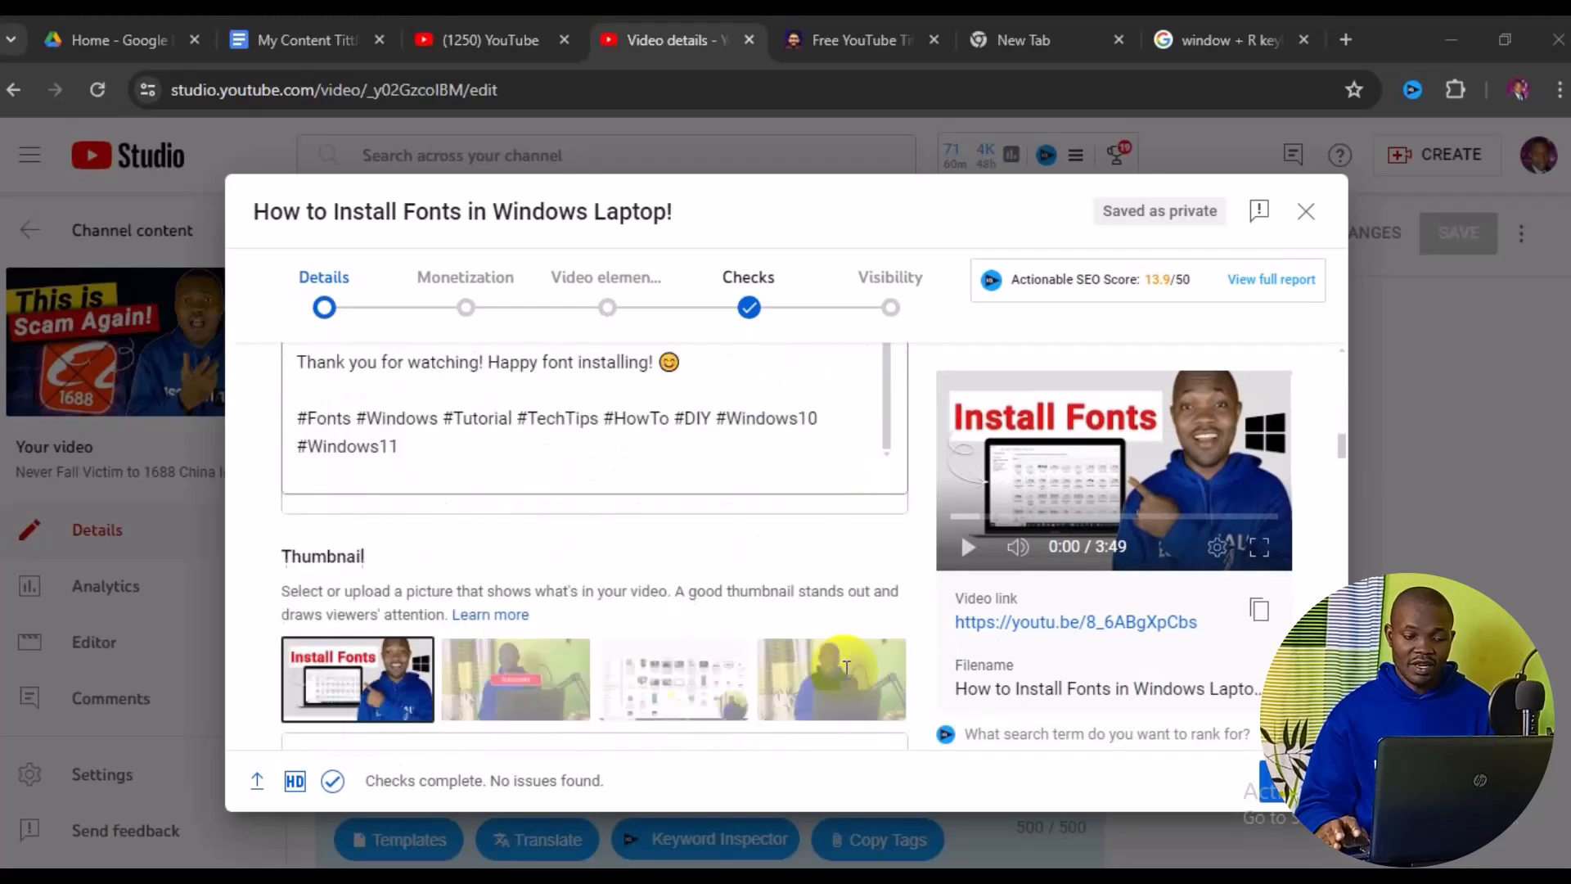
scroll("down", 3)
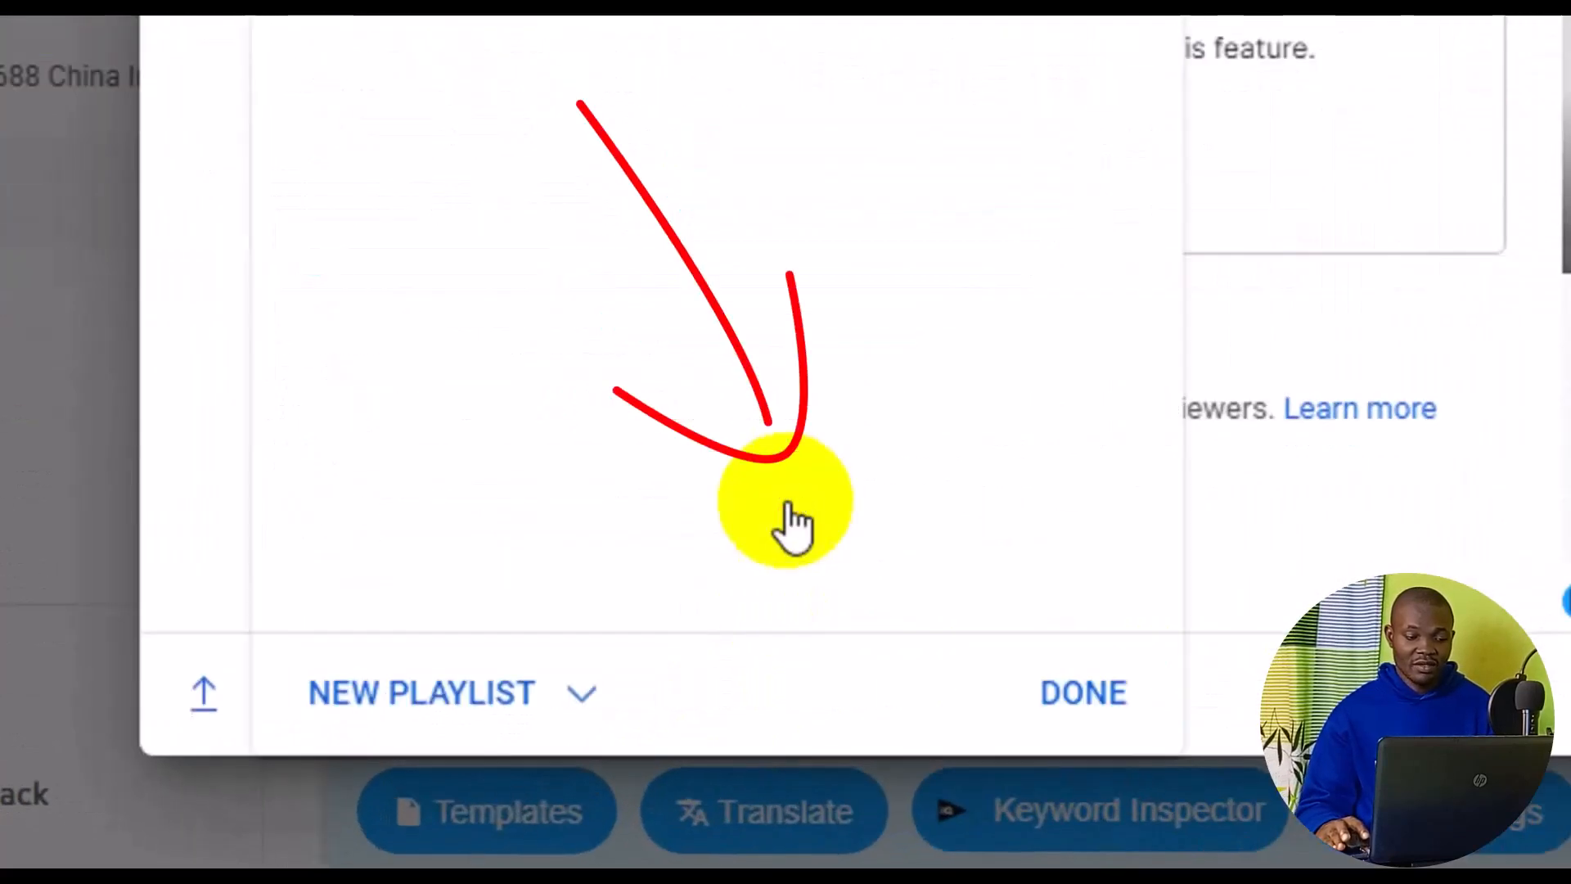
left_click(421, 693)
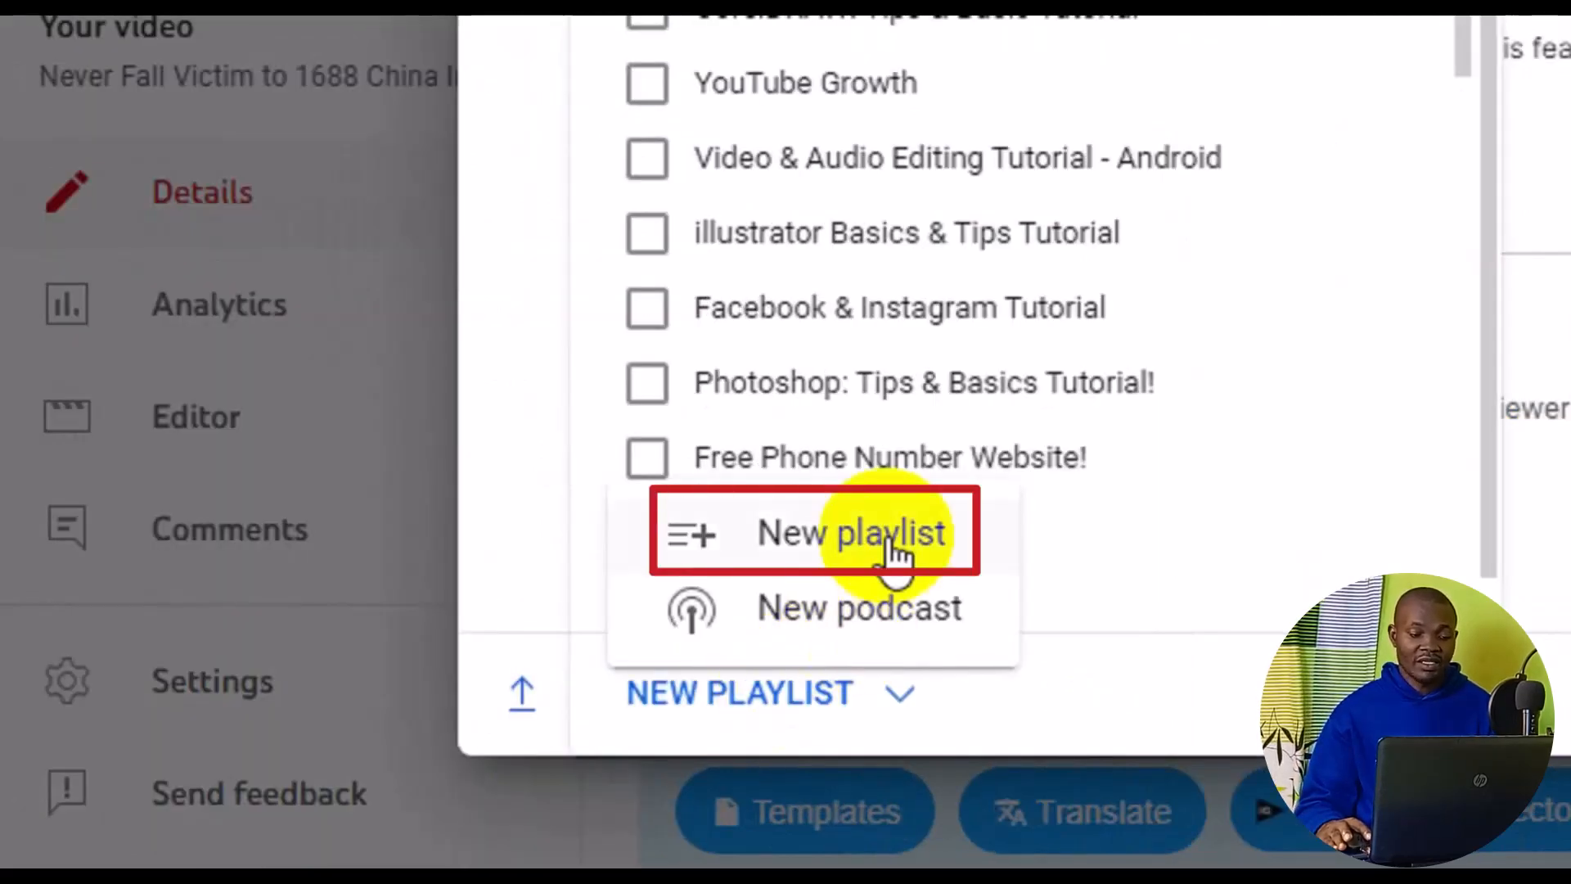
Start a new playlist and begin its title with 'Wi'
left_click(850, 532)
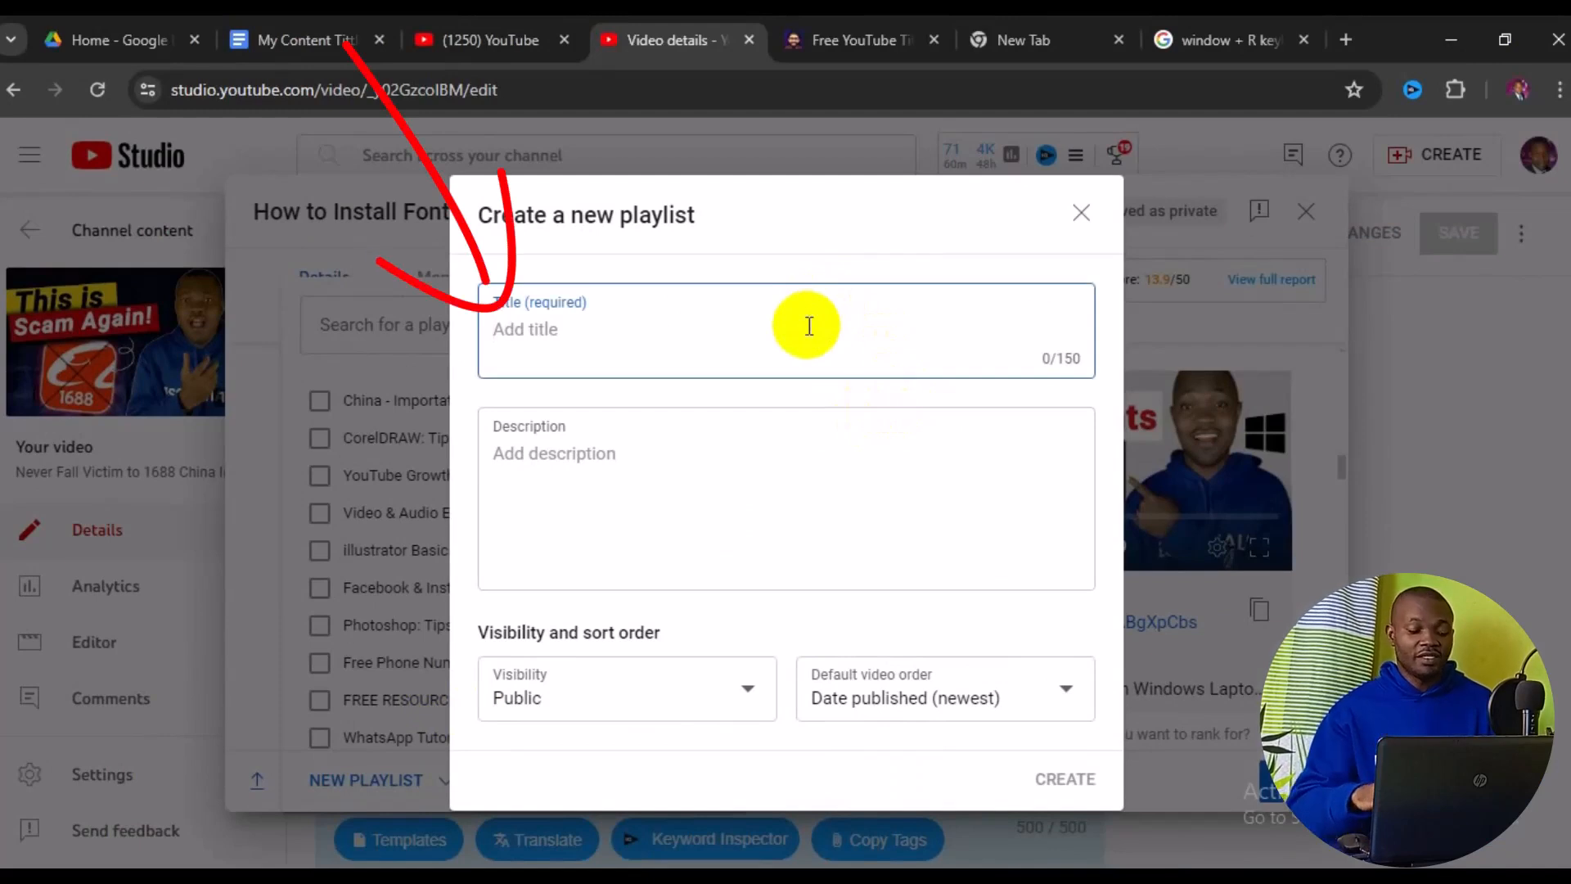
type("Wi")
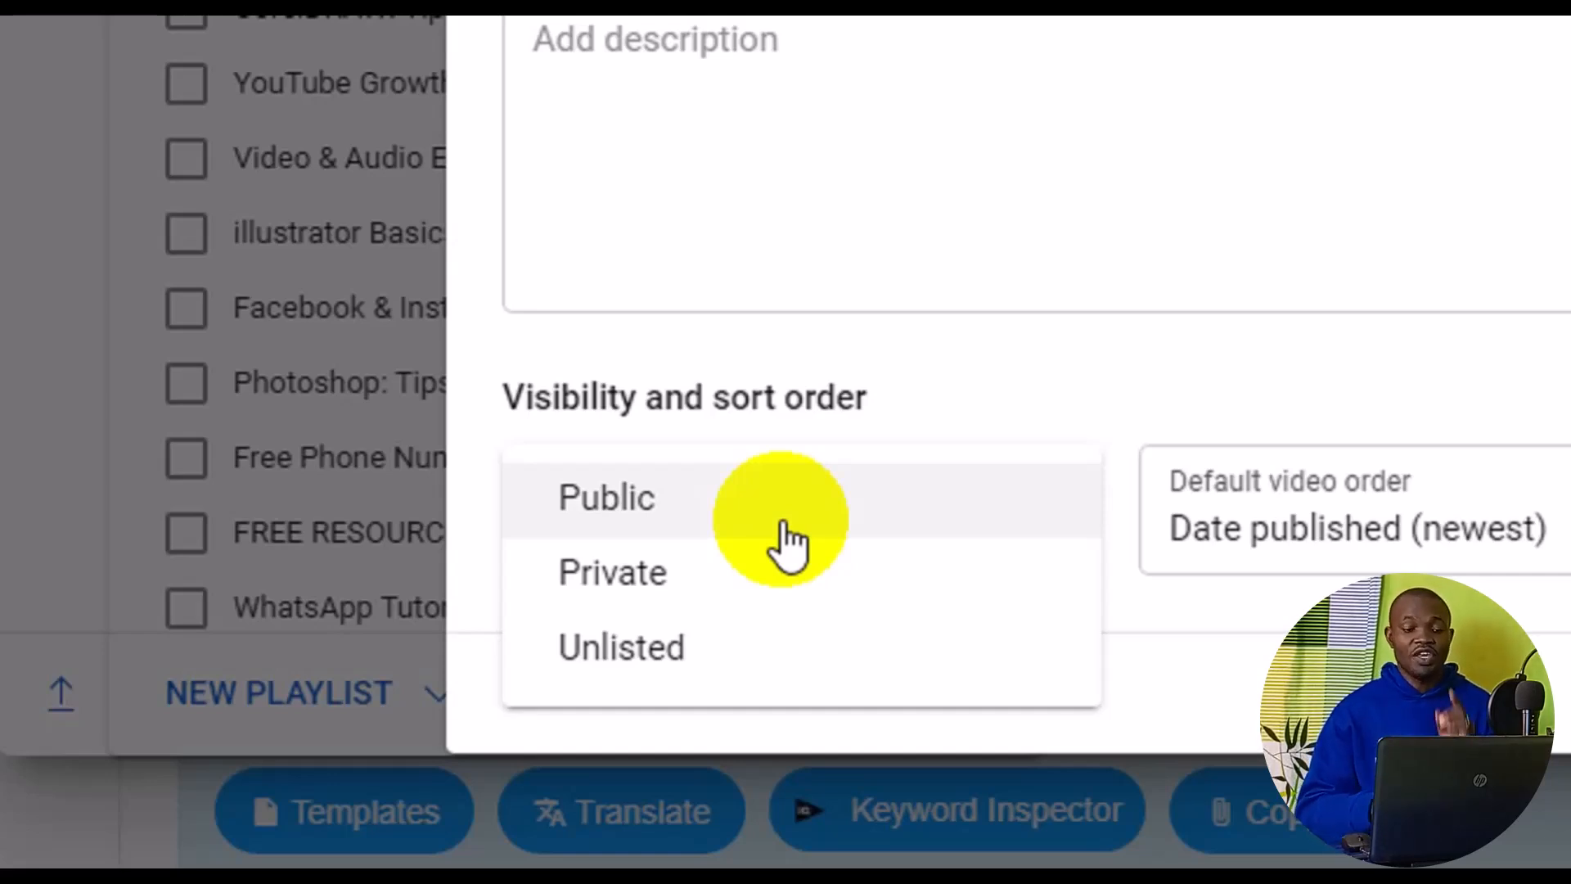
mouse_move(631, 721)
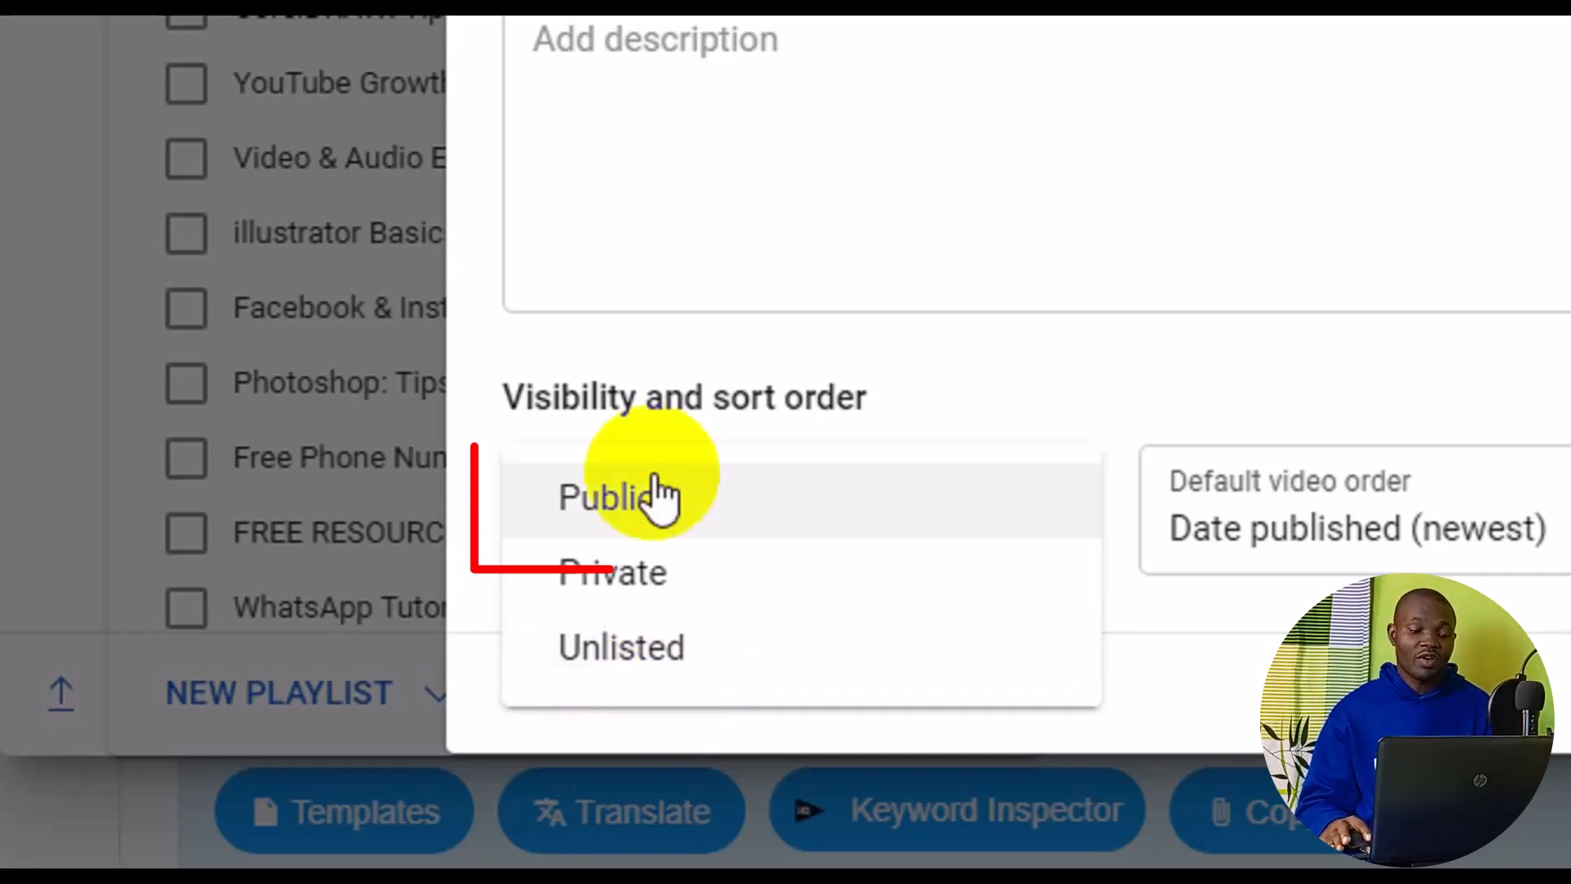
Create the playlist with Public visibility, assigning it to the video
left_click(609, 498)
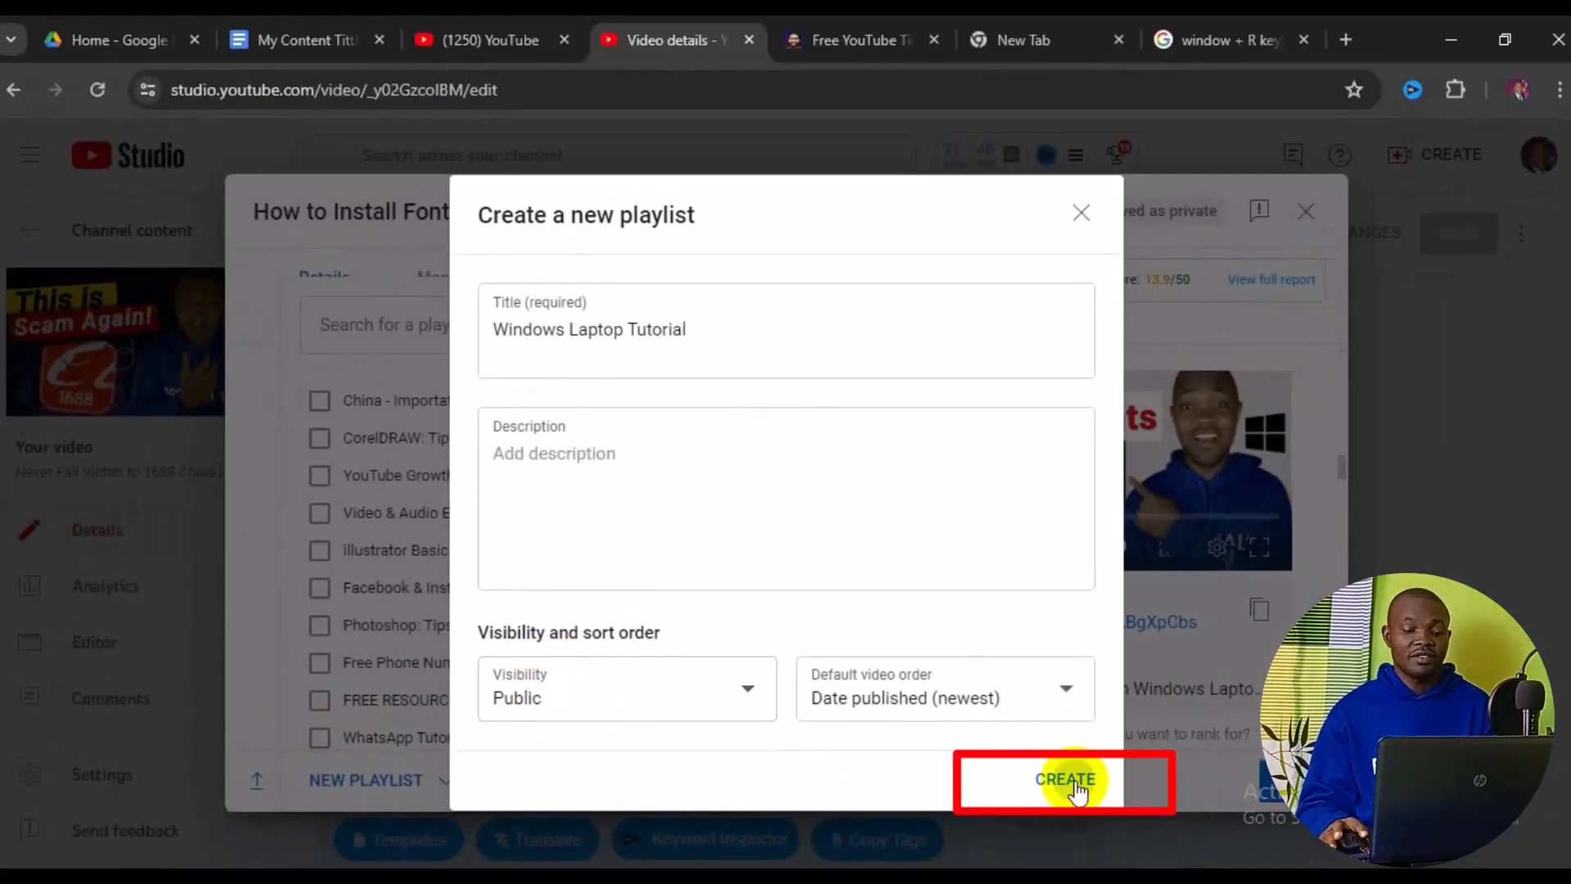
left_click(1064, 779)
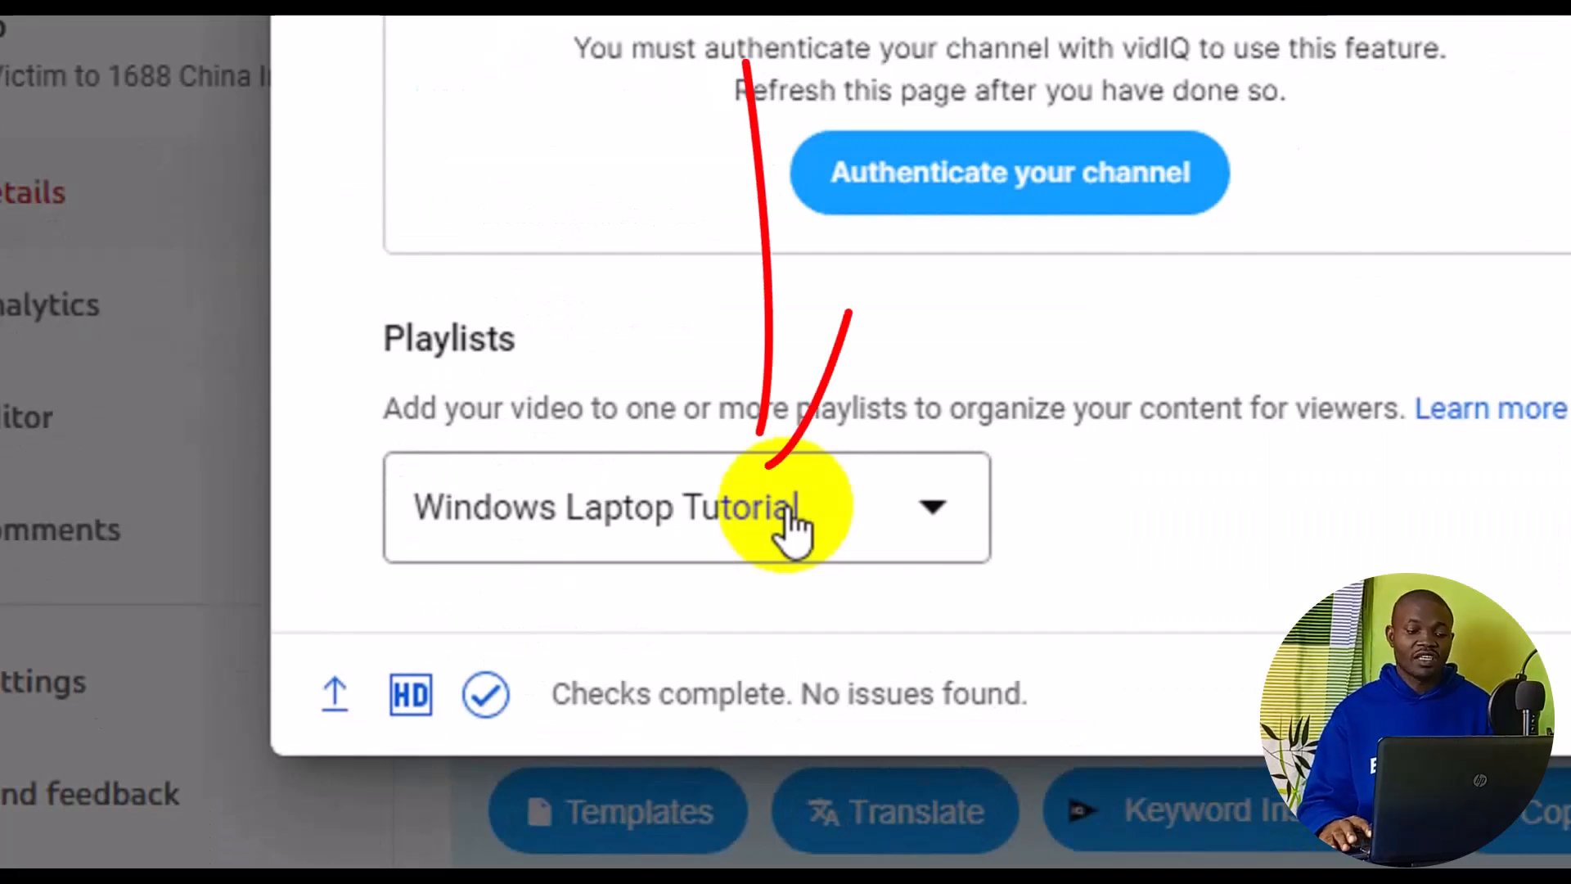